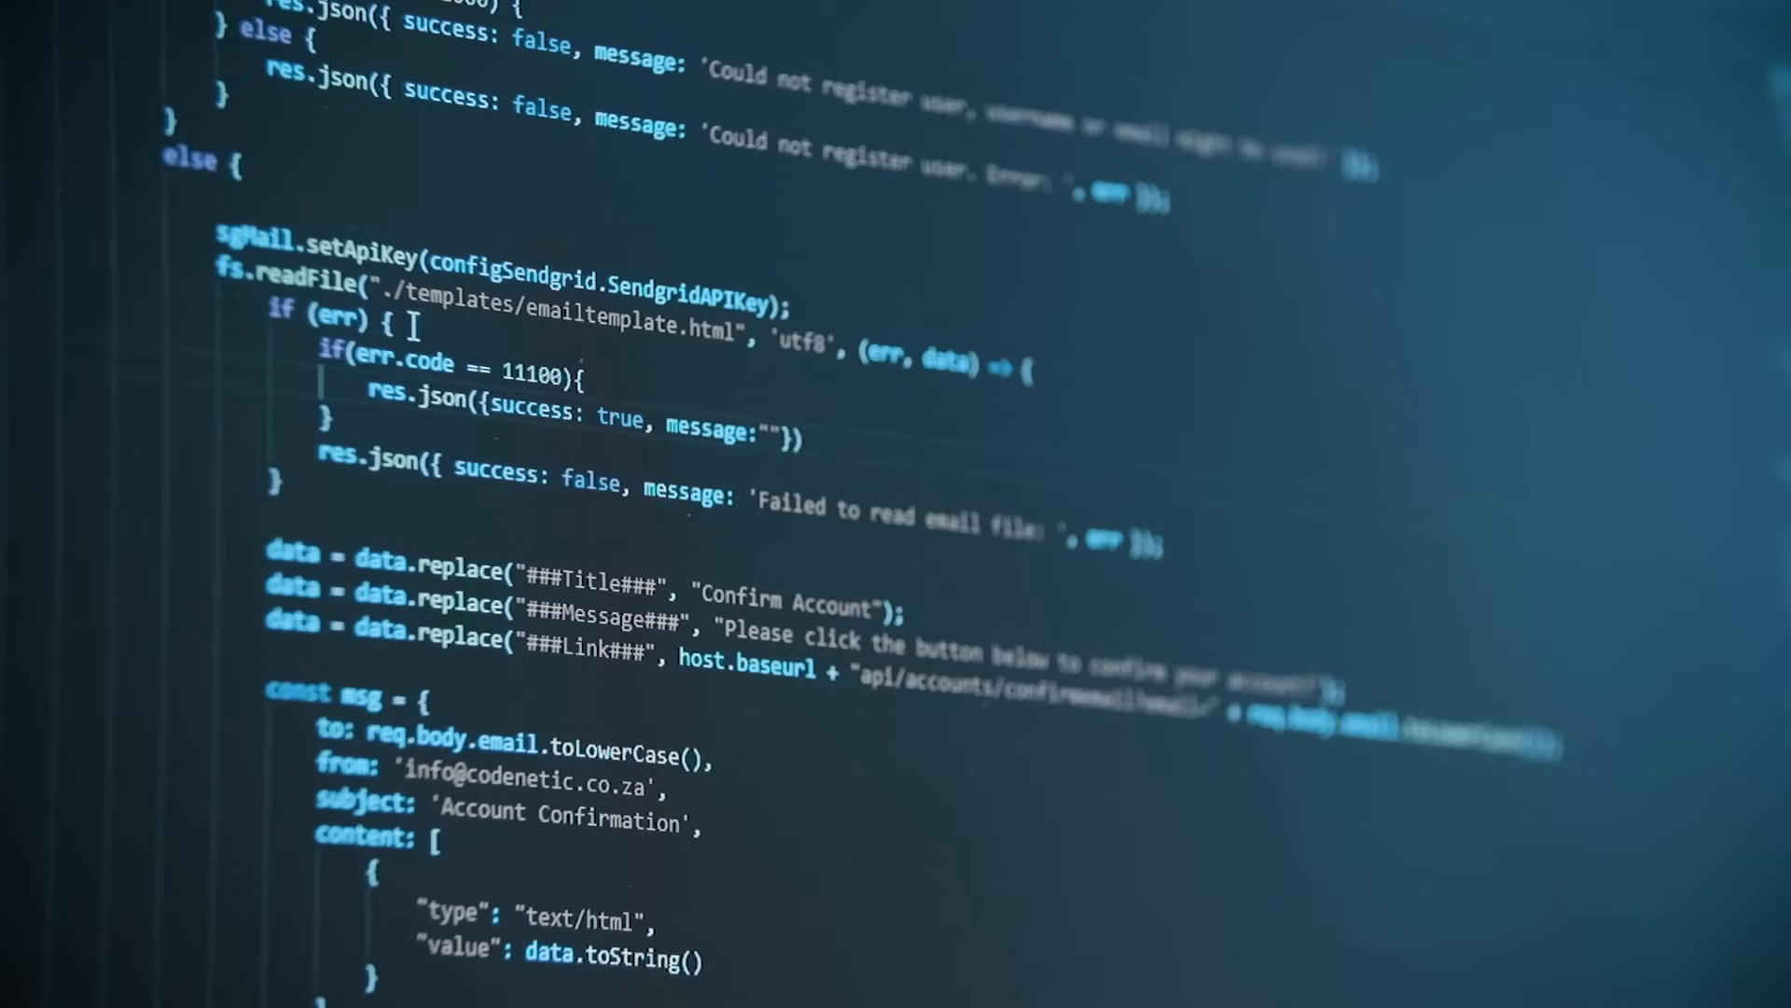
# - Start a project on the Yelp results page and select all restaurant names for name and URL extraction
pyautogui.write('Failed wi')
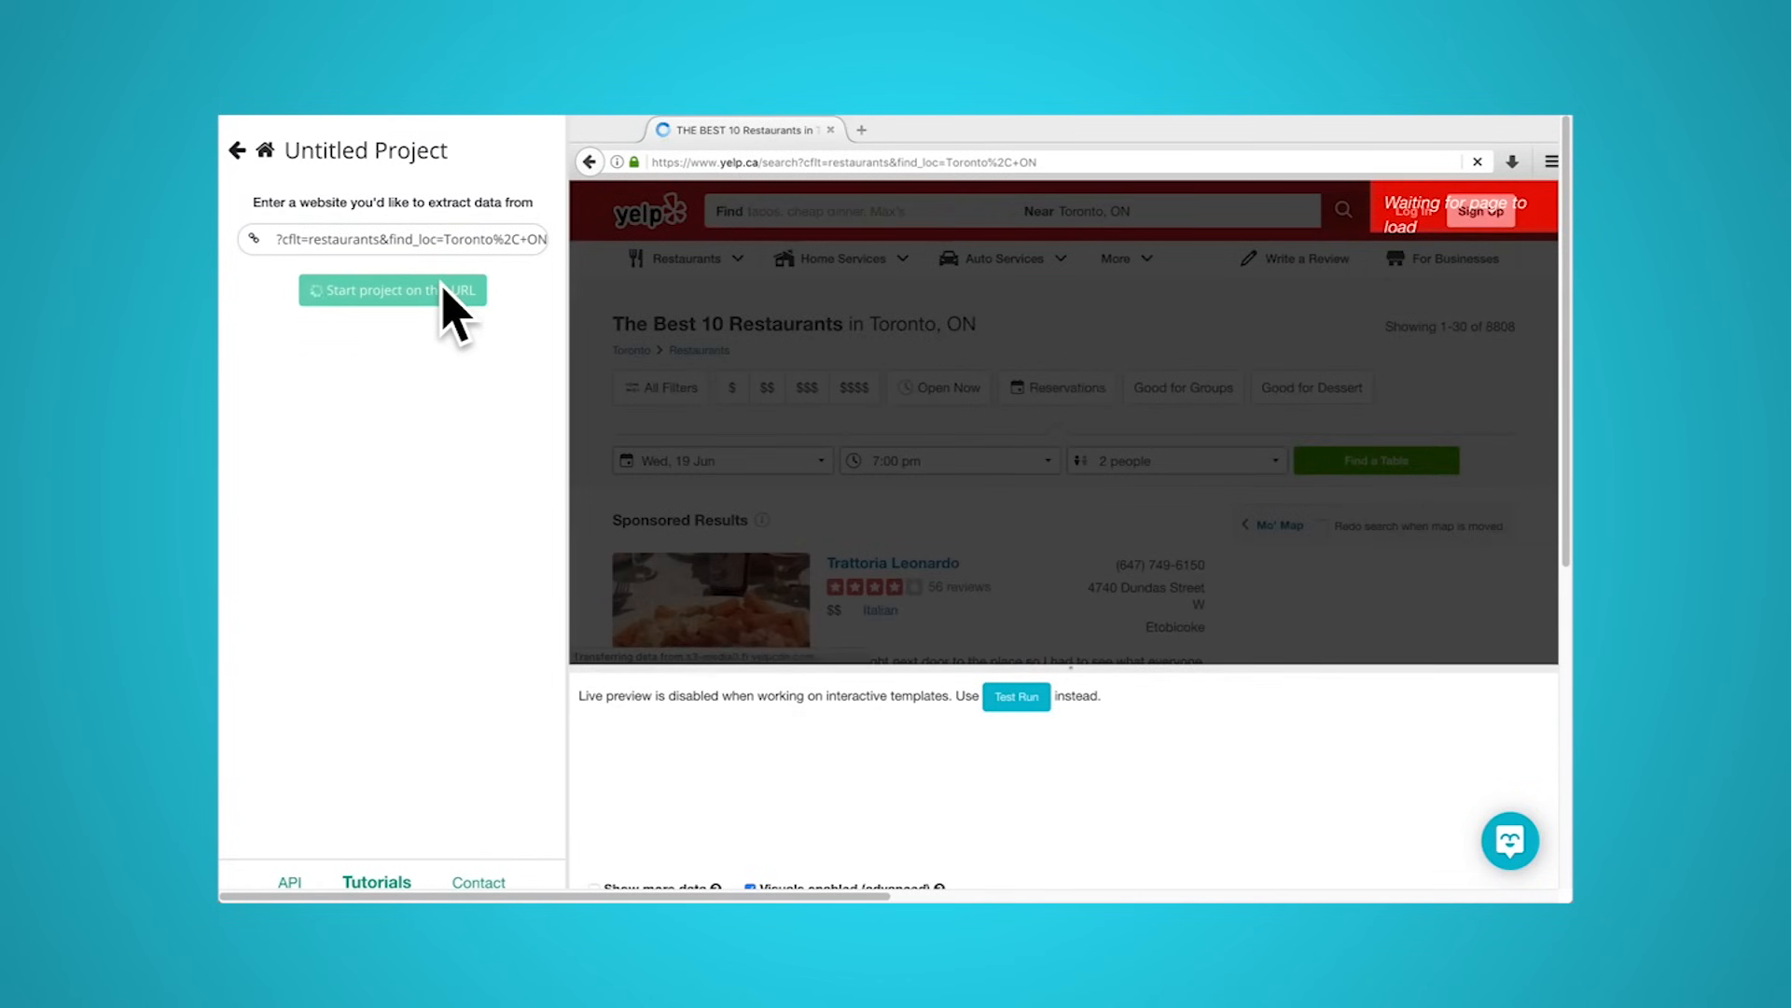
pyautogui.click(390, 290)
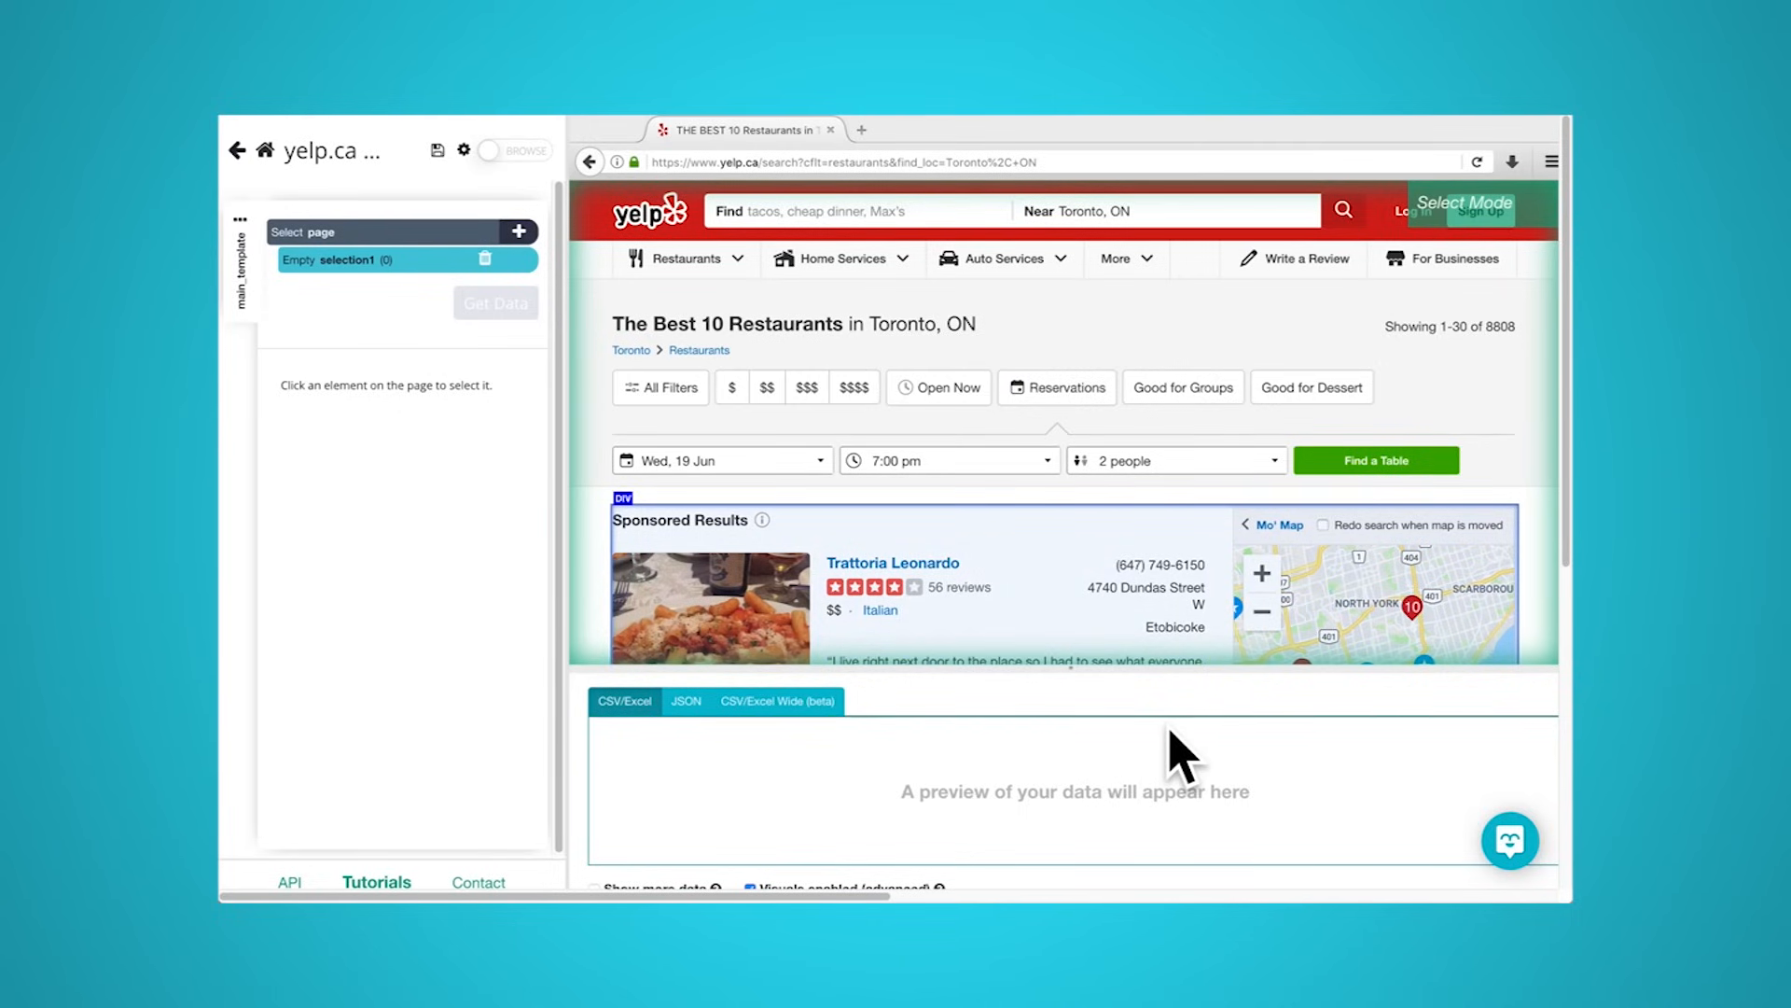
pyautogui.click(892, 562)
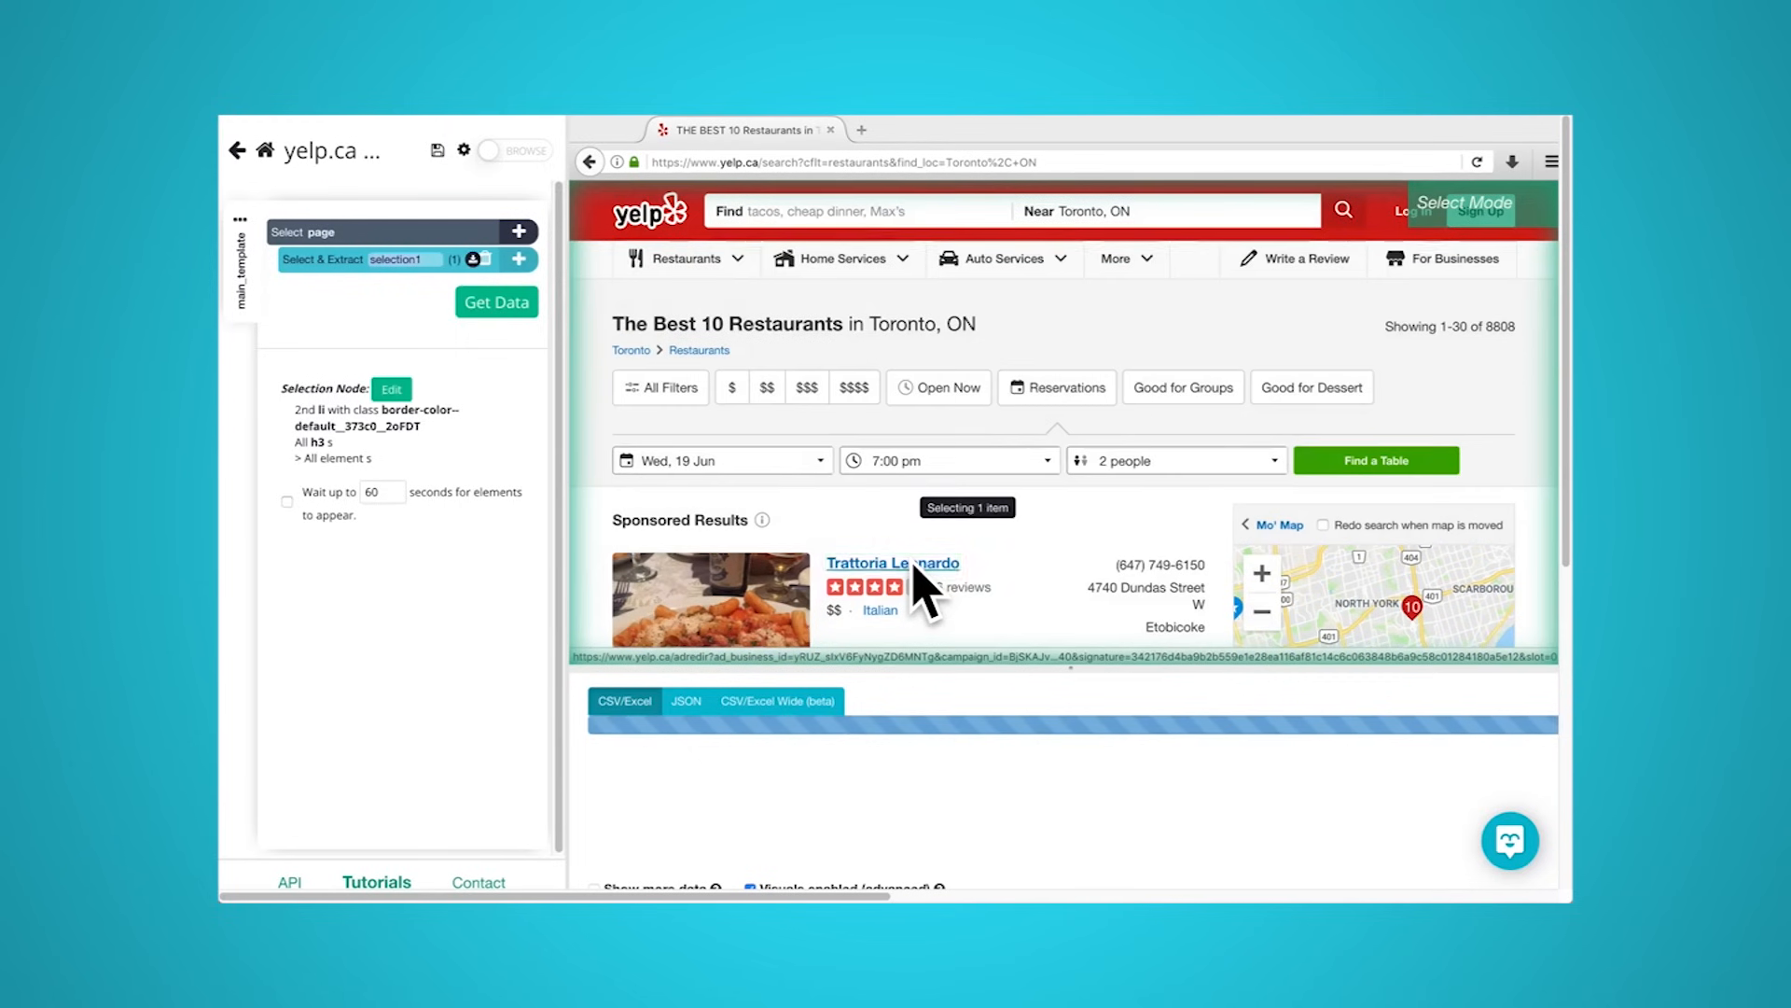
pyautogui.click(894, 562)
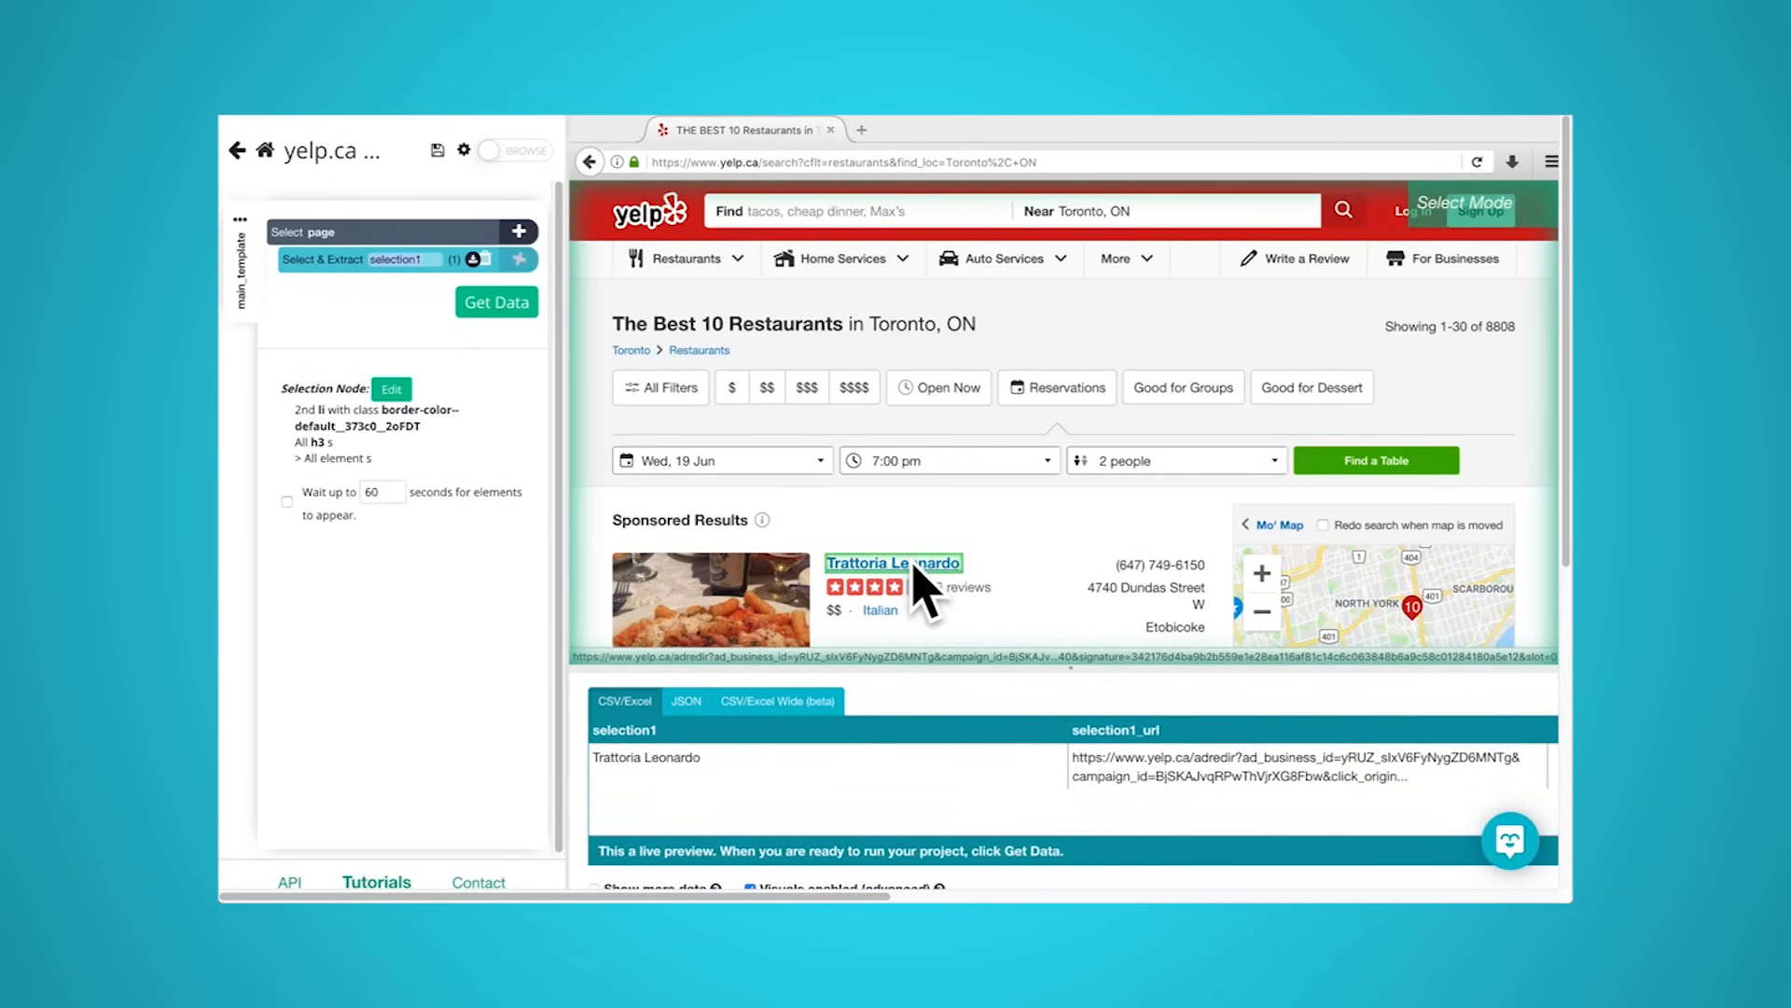
# - Rename the selection to 'restaurant' and add a Relative Select under each restaurant
pyautogui.scroll(-3)
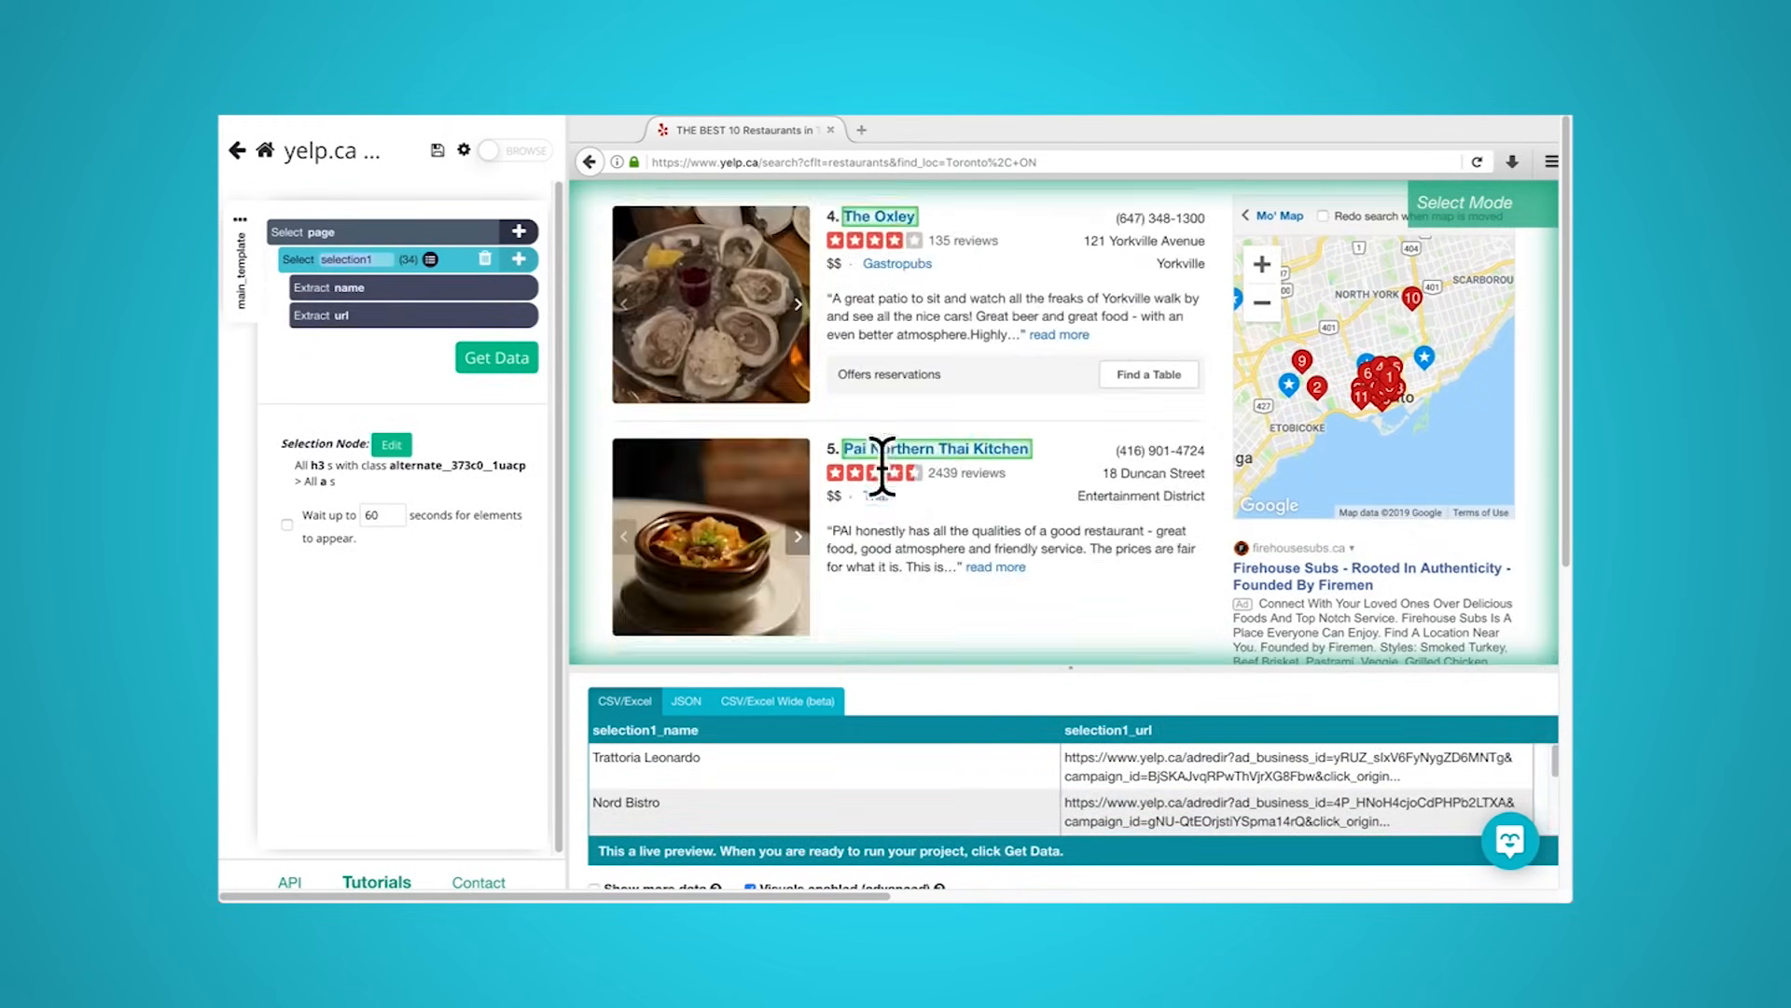
pyautogui.scroll(-3)
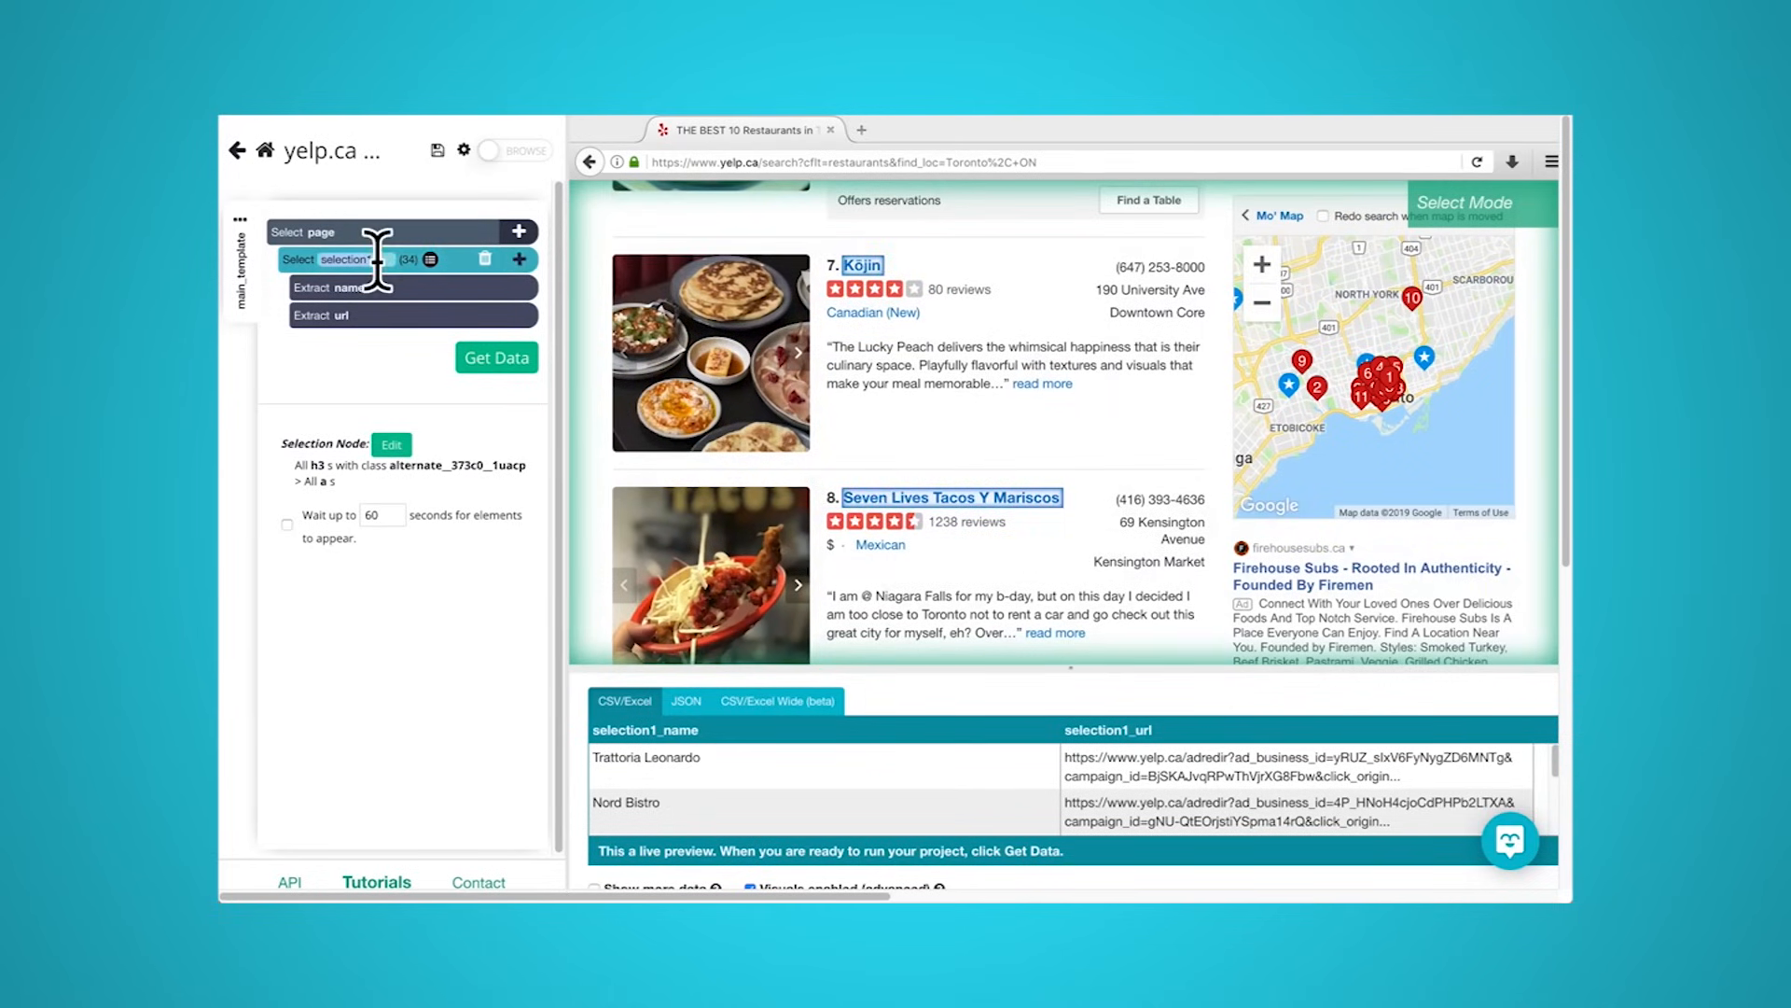
pyautogui.write('restaurant')
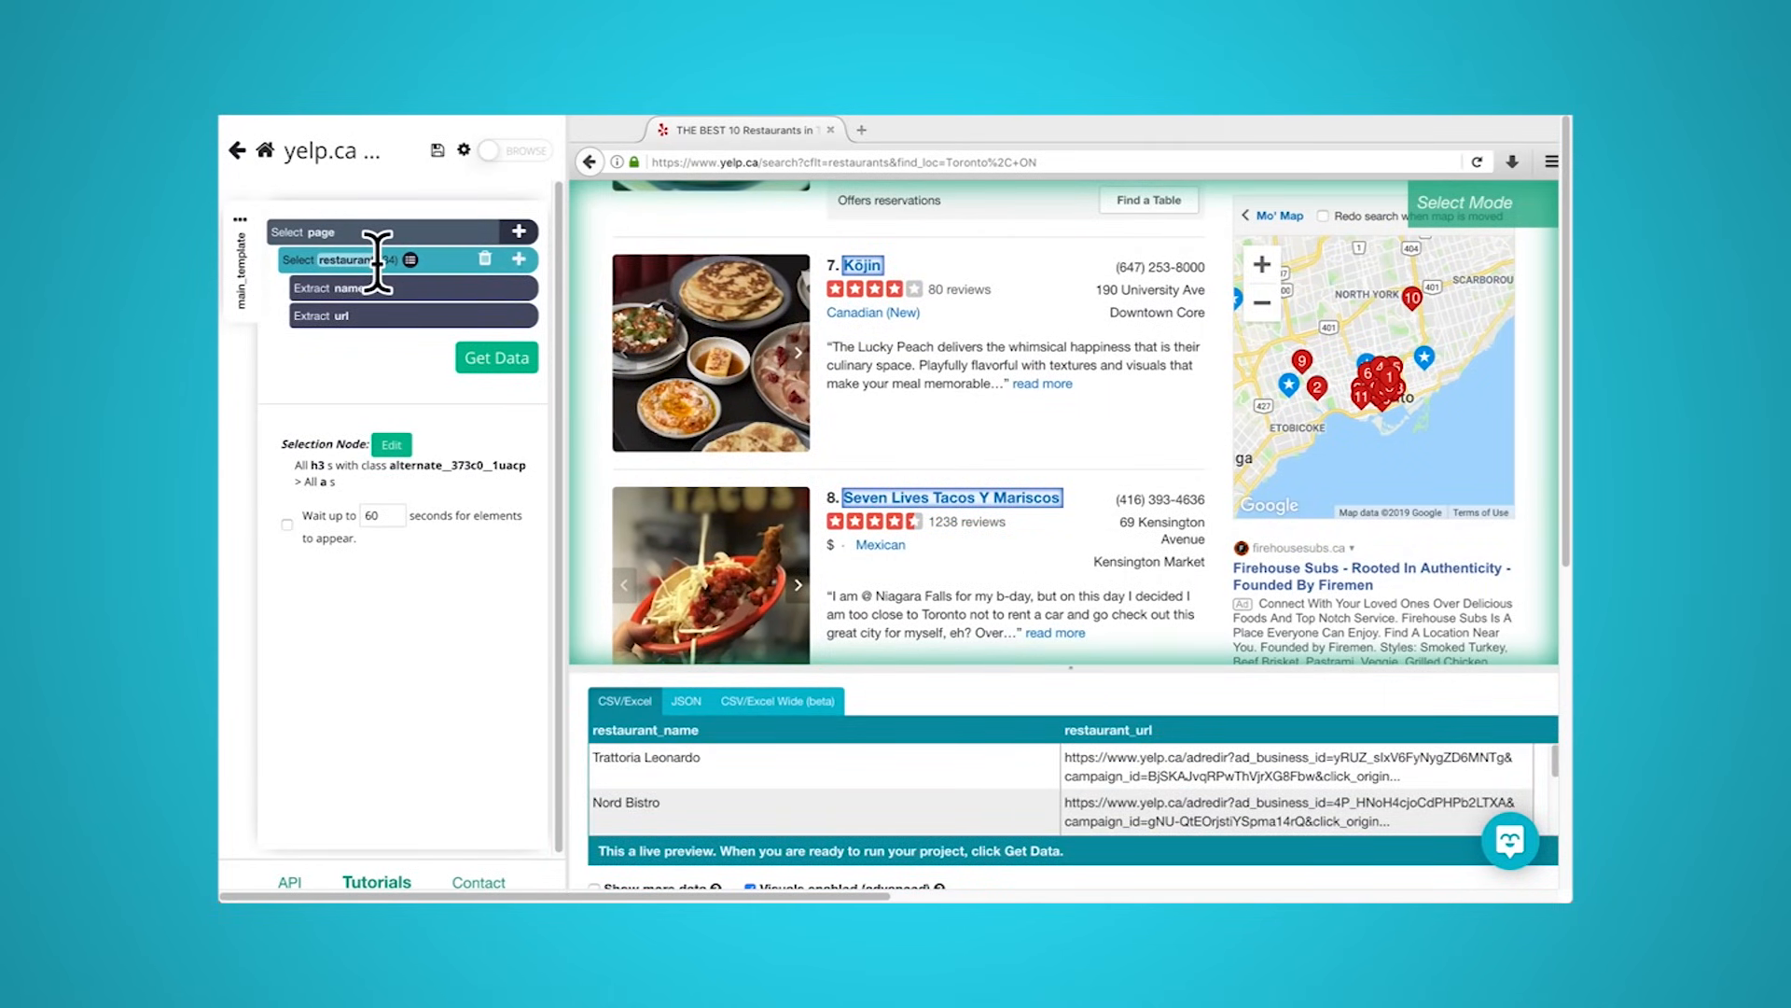
pyautogui.click(517, 259)
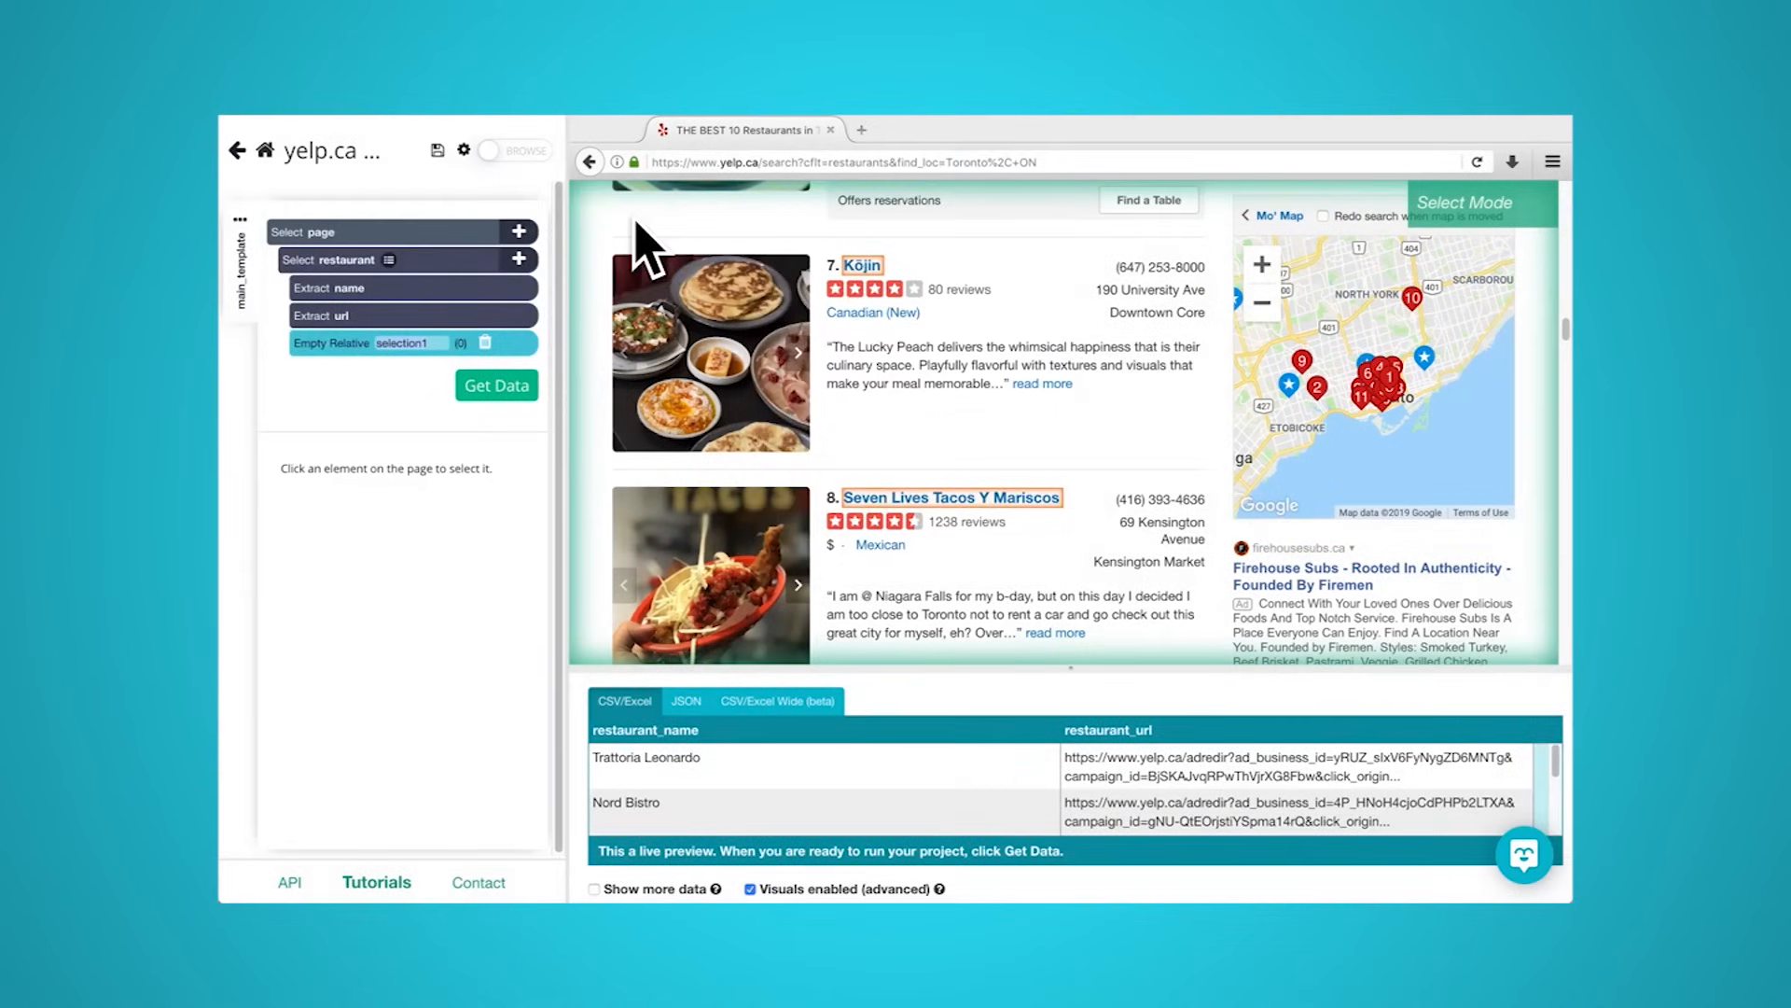
pyautogui.moveTo(926, 342)
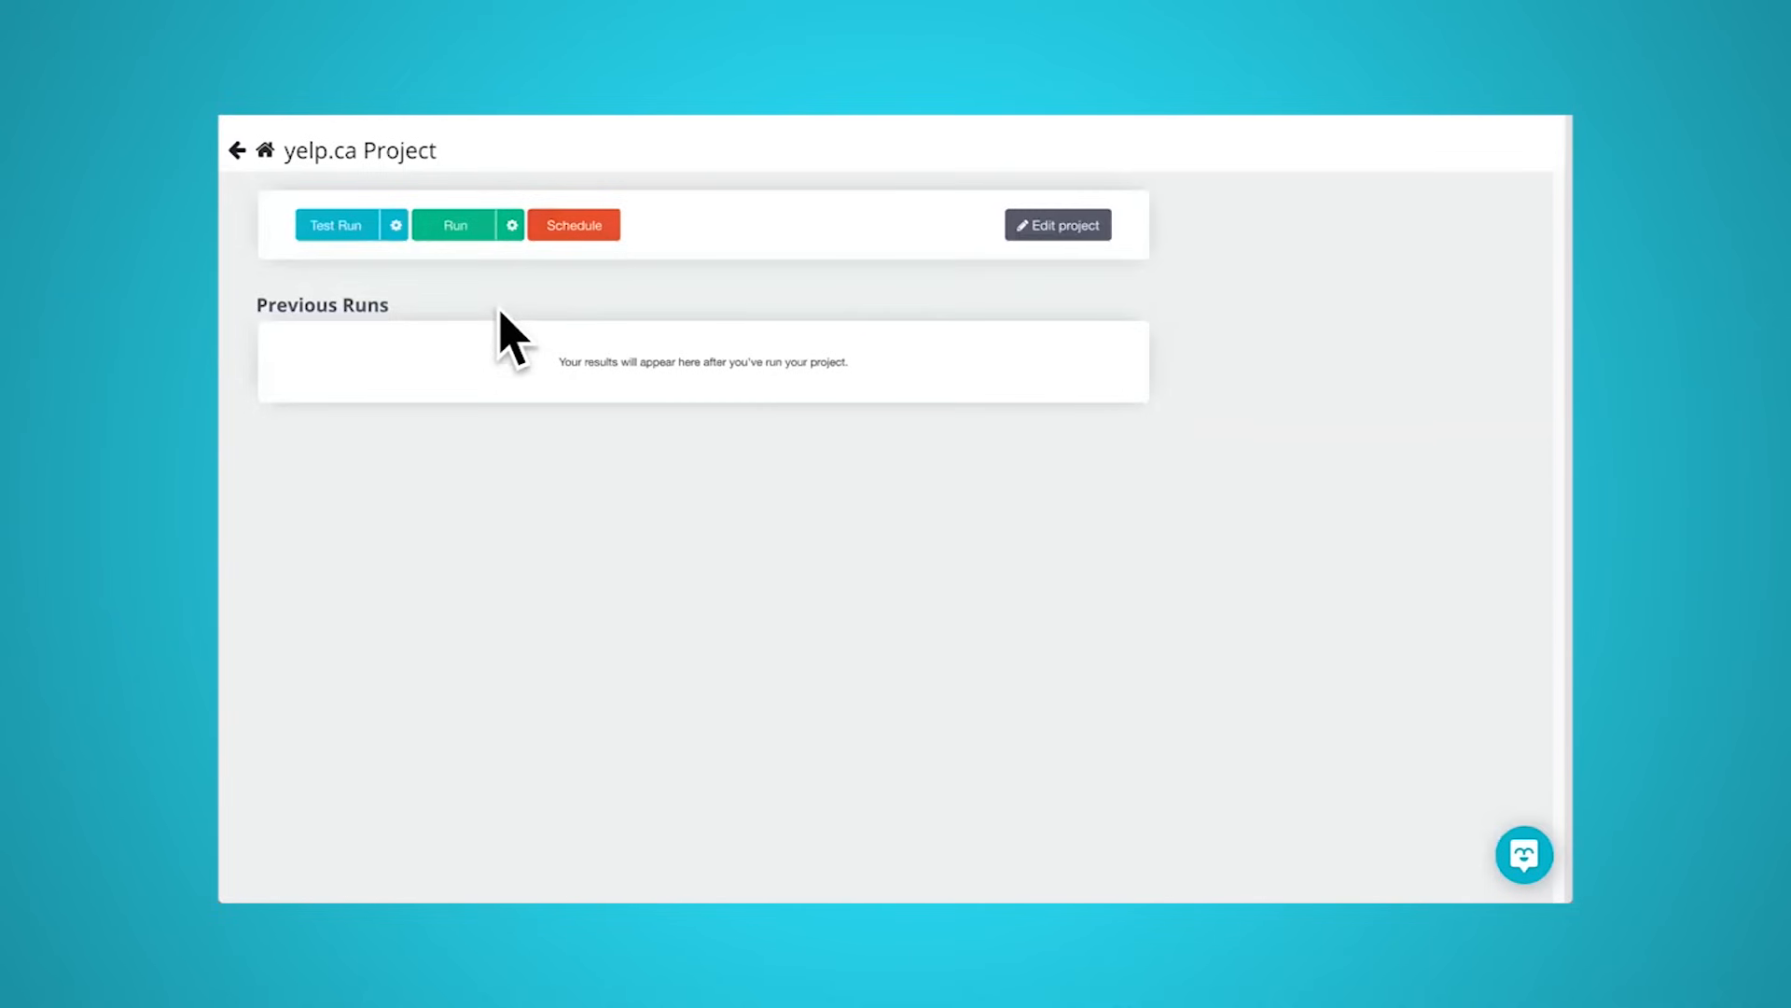
pyautogui.moveTo(454, 240)
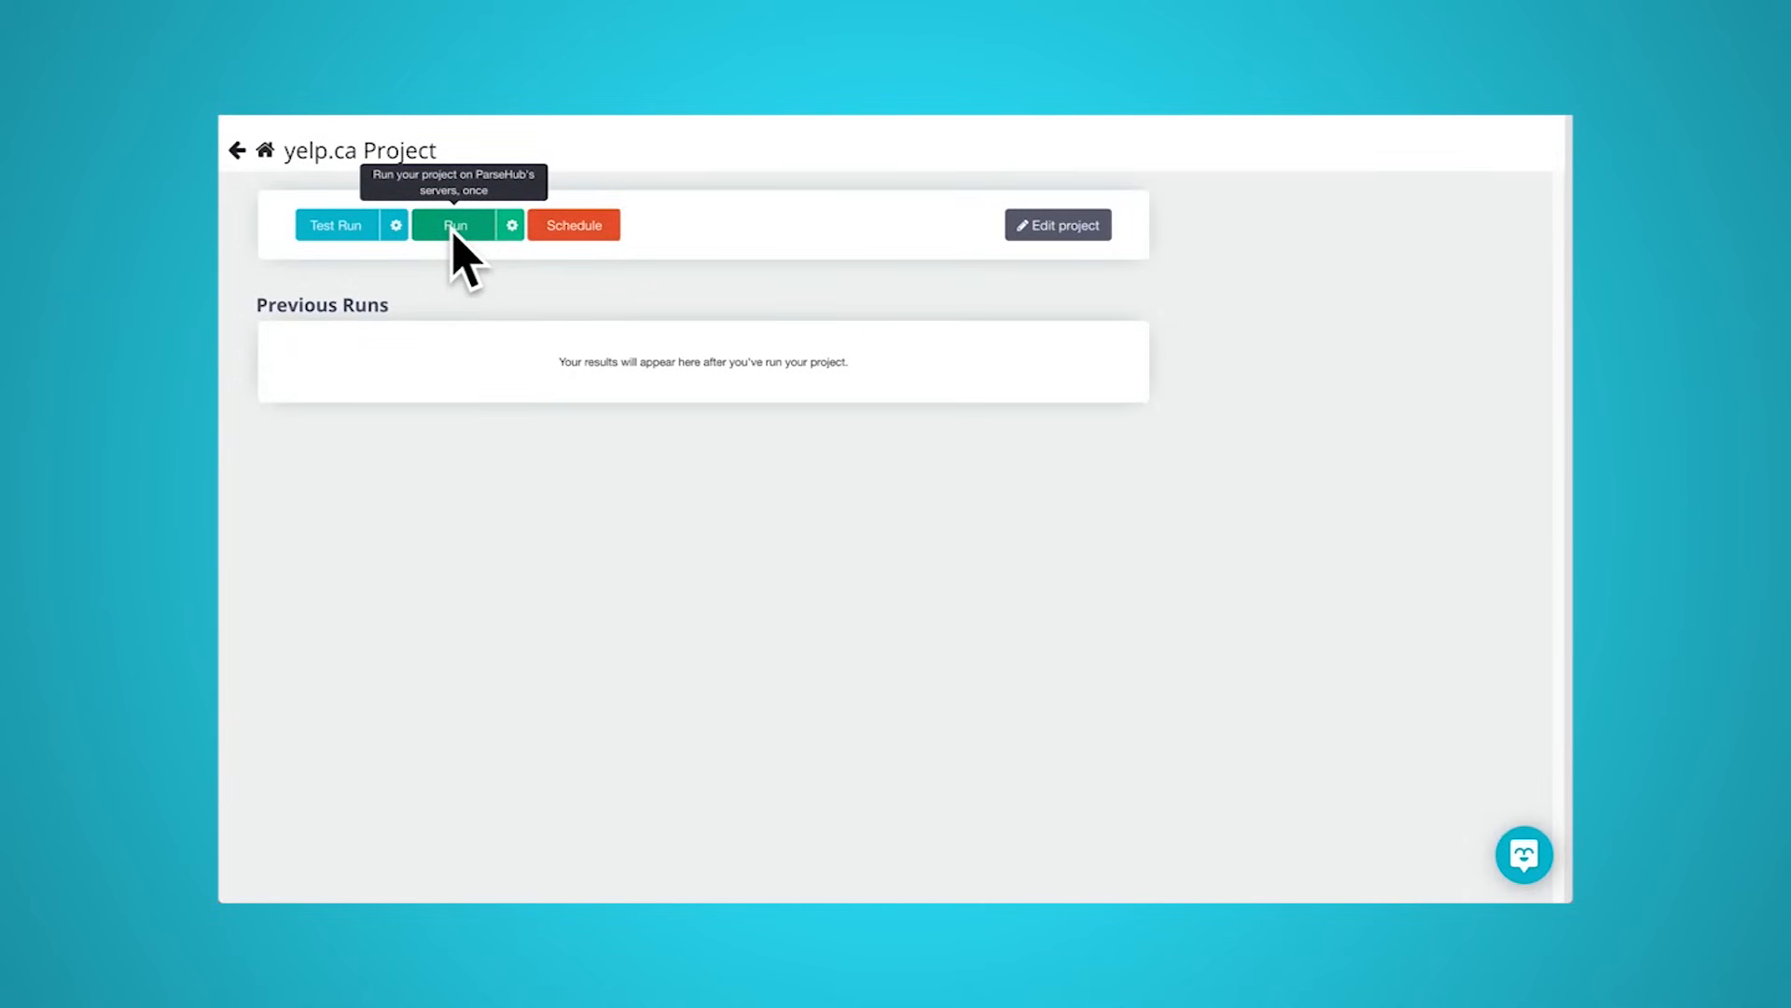
# - Run the yelp.ca project once on ParseHub's servers
pyautogui.click(453, 225)
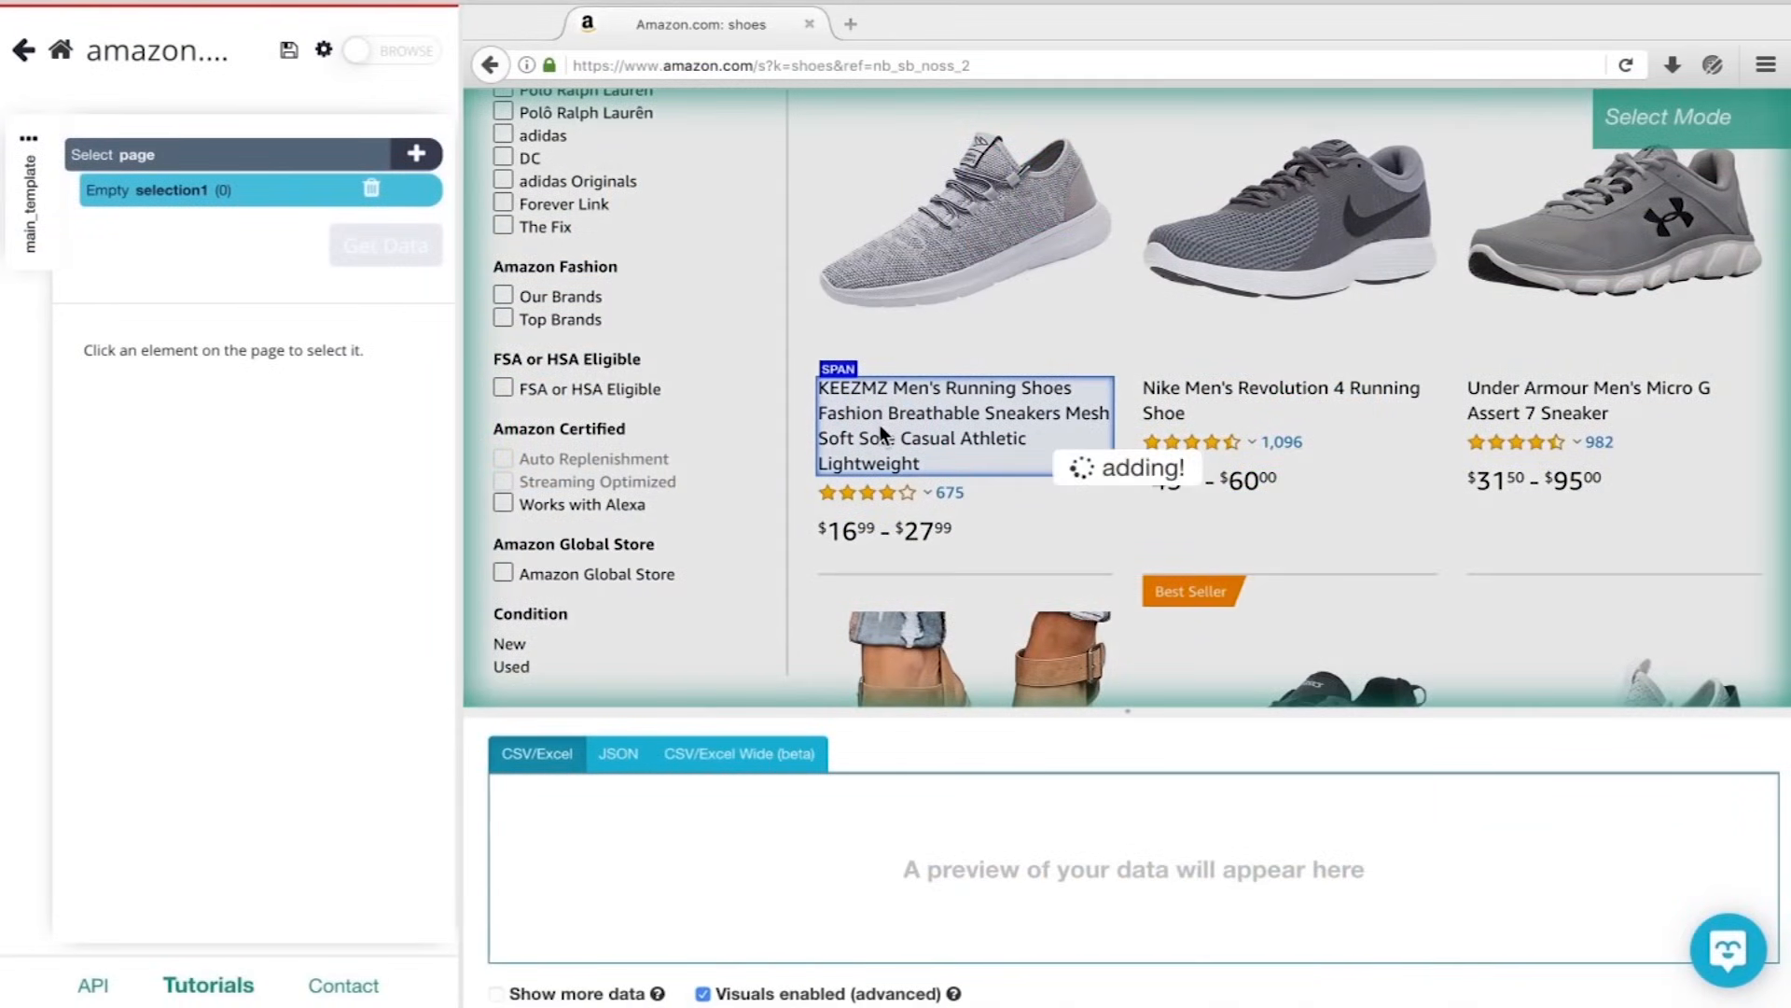
# - Select the KEEZMZ running shoe title so its name and URL appear in selection1
pyautogui.click(962, 426)
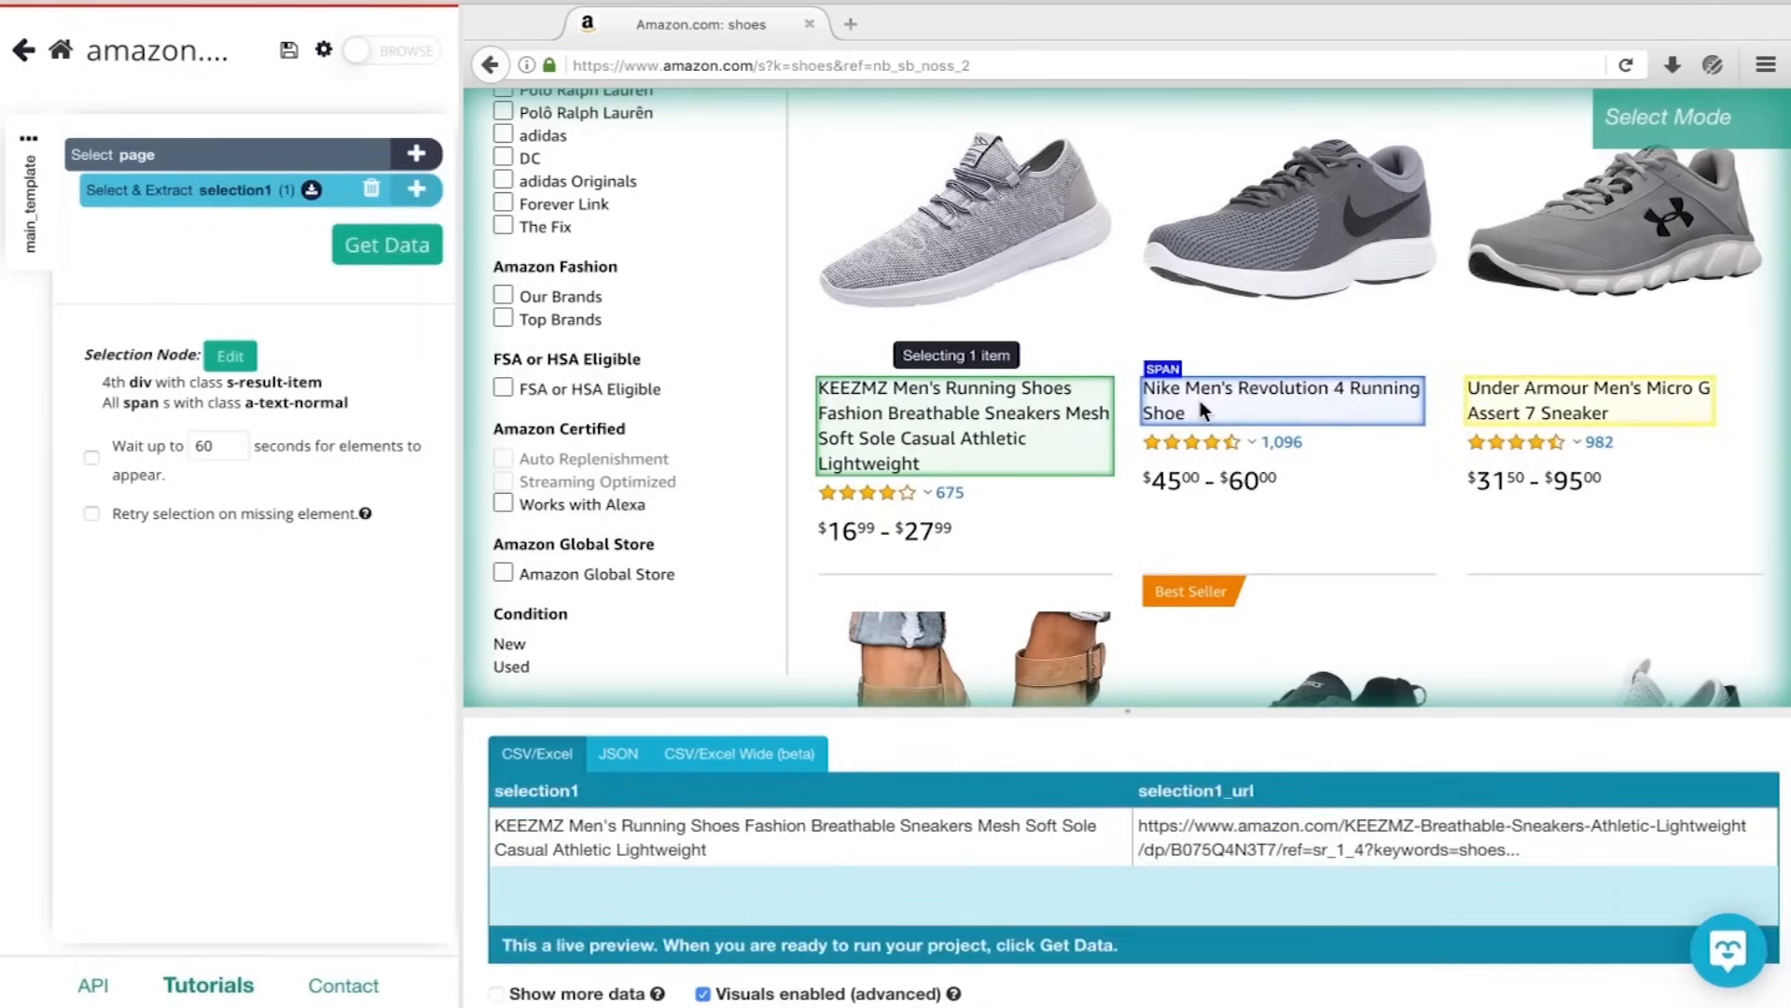